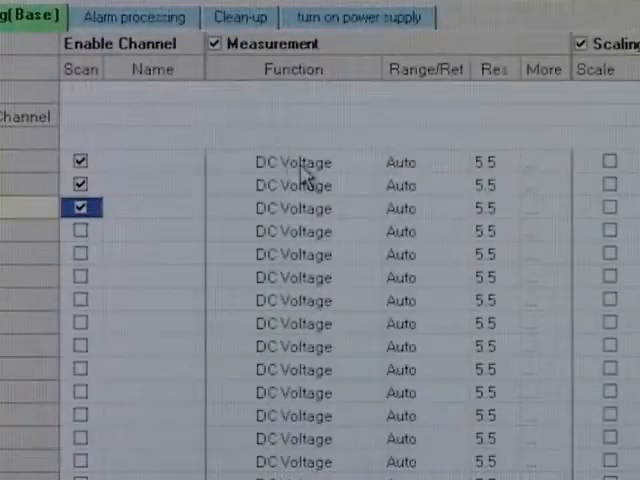
Step: Enable scanning on another DC Voltage channel in the Configure Channels grid
{"action": "left_click", "coordinate": [290, 163]}
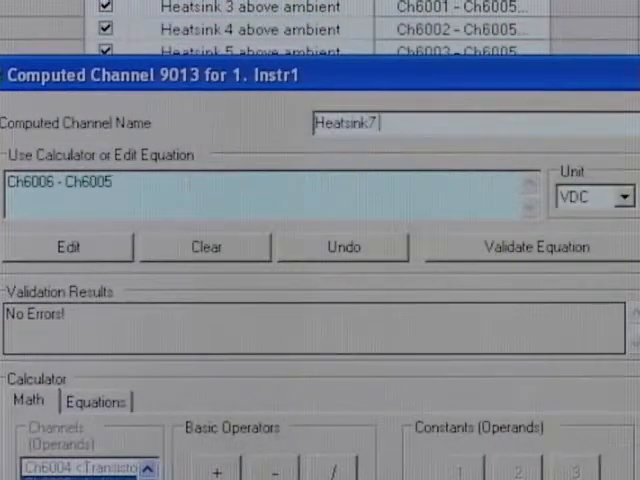
Step: Enter 'above ambi' as part of the heatsink 7 computed channel's name
{"action": "type", "text": "above ambi"}
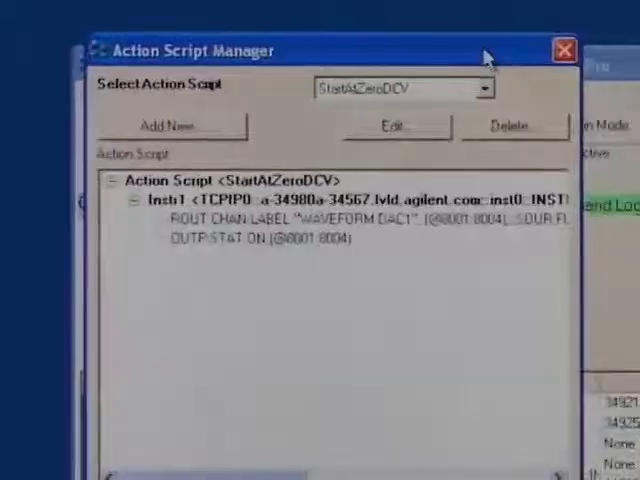
Step: Select the Download Waveform action script, then start logging the configured scan
{"action": "left_click", "coordinate": [486, 88]}
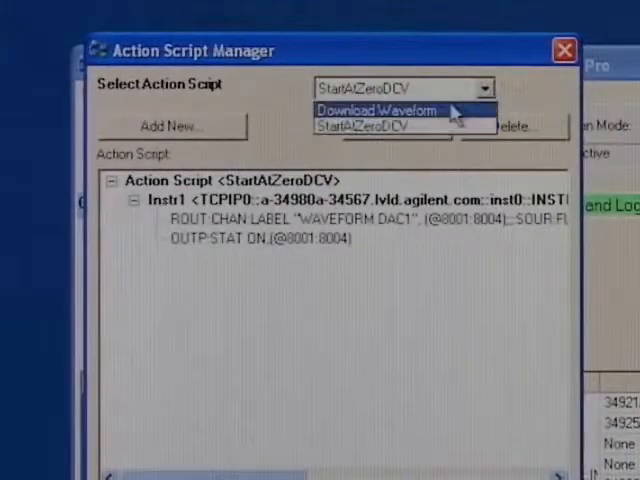
{"action": "left_click", "coordinate": [373, 110]}
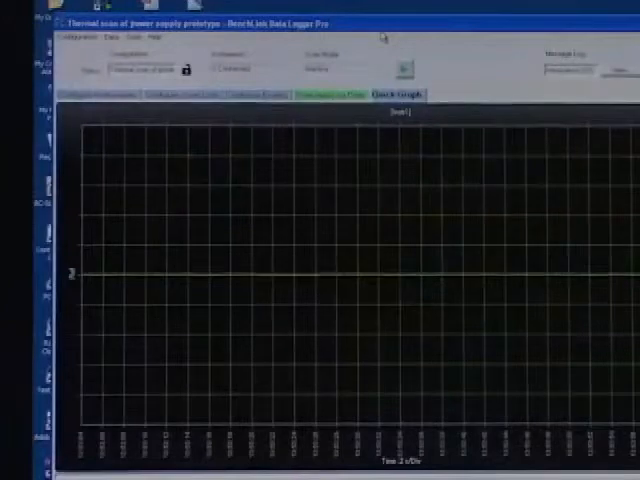
{"action": "left_click", "coordinate": [404, 68]}
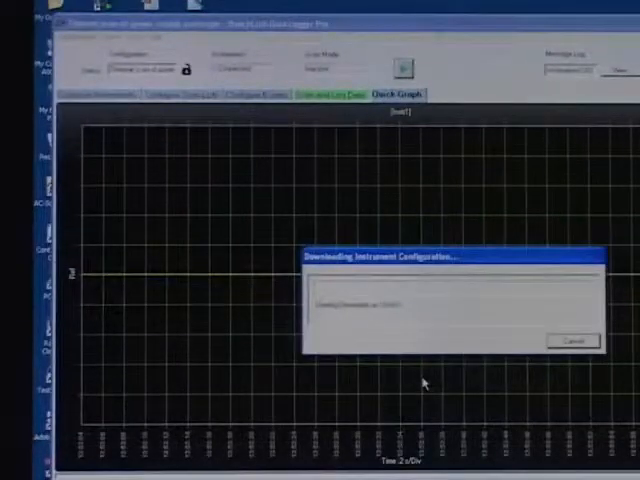